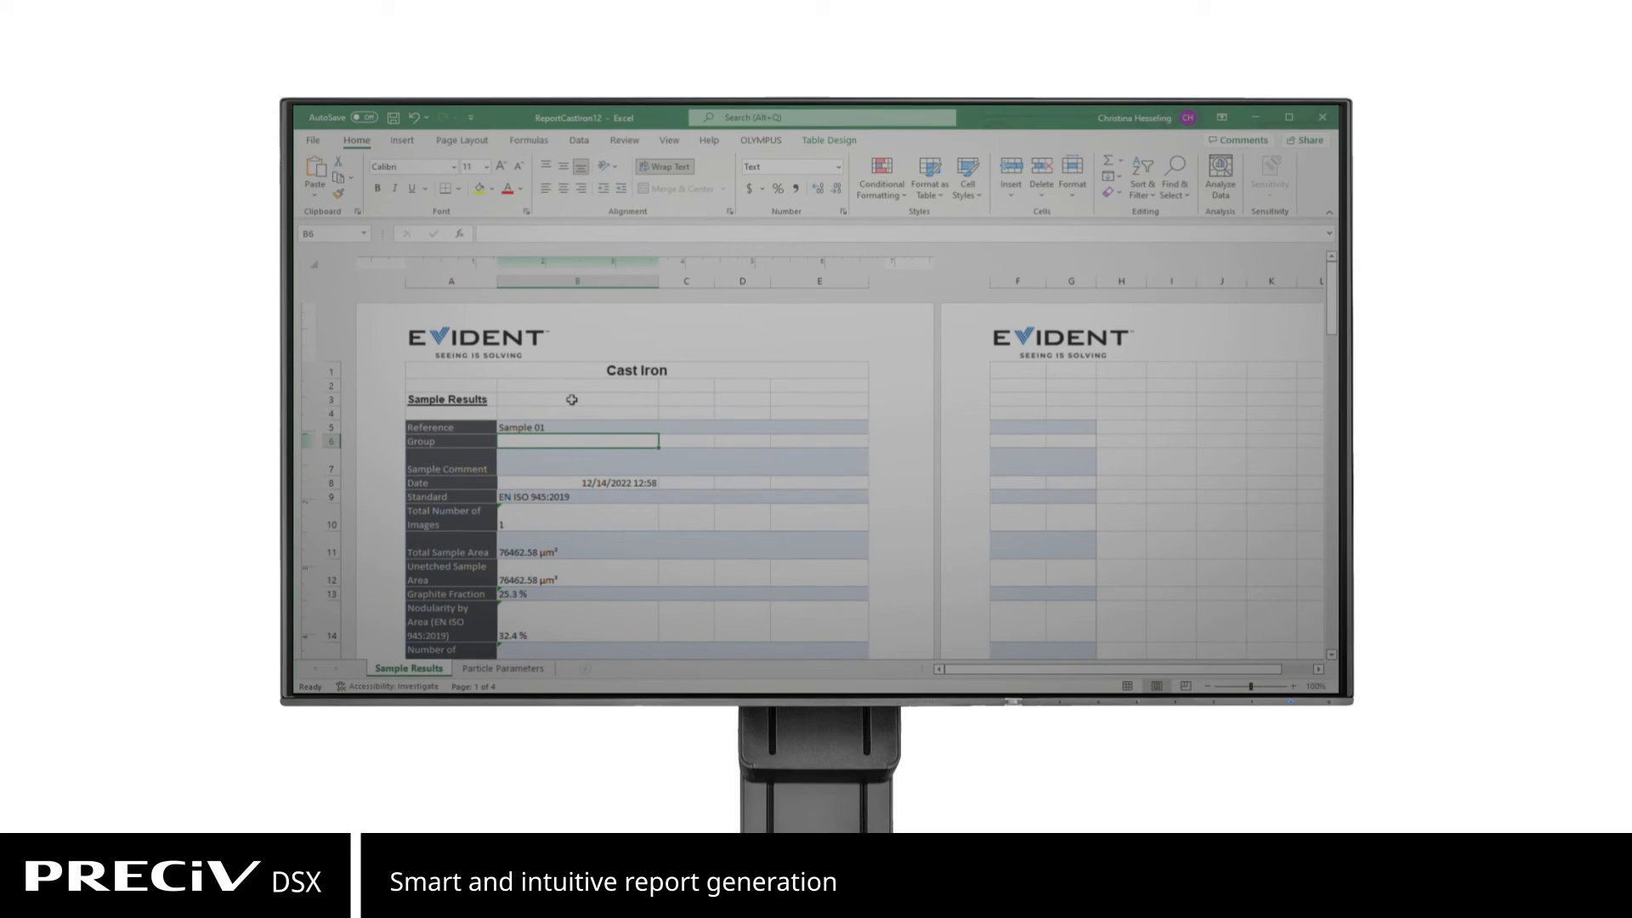
pyautogui.scroll(-3)
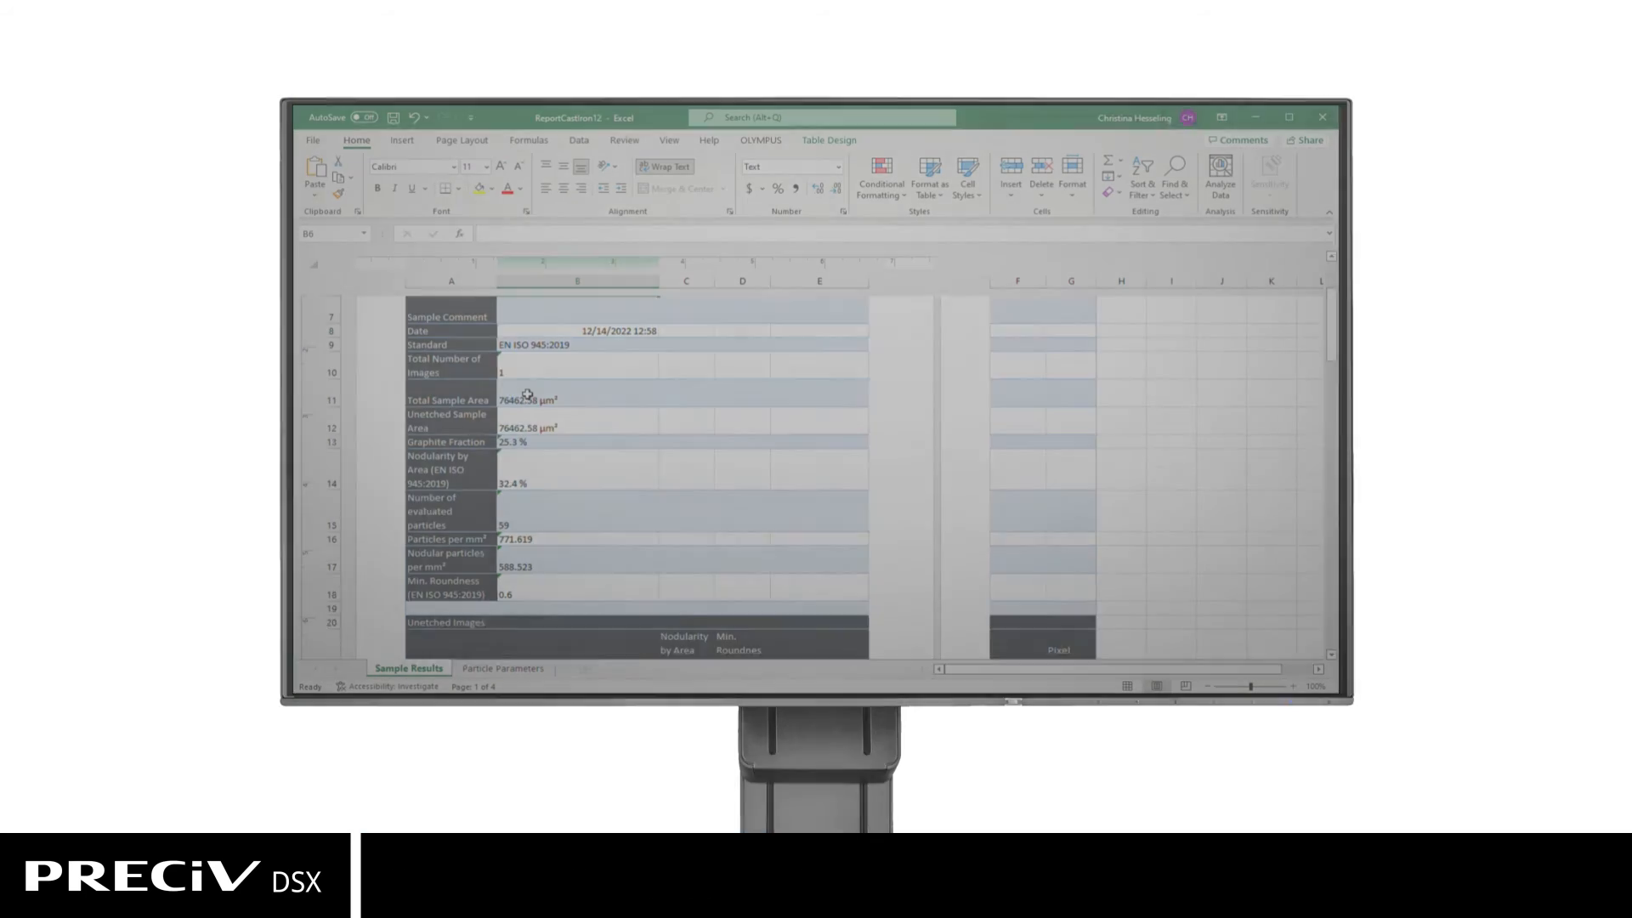